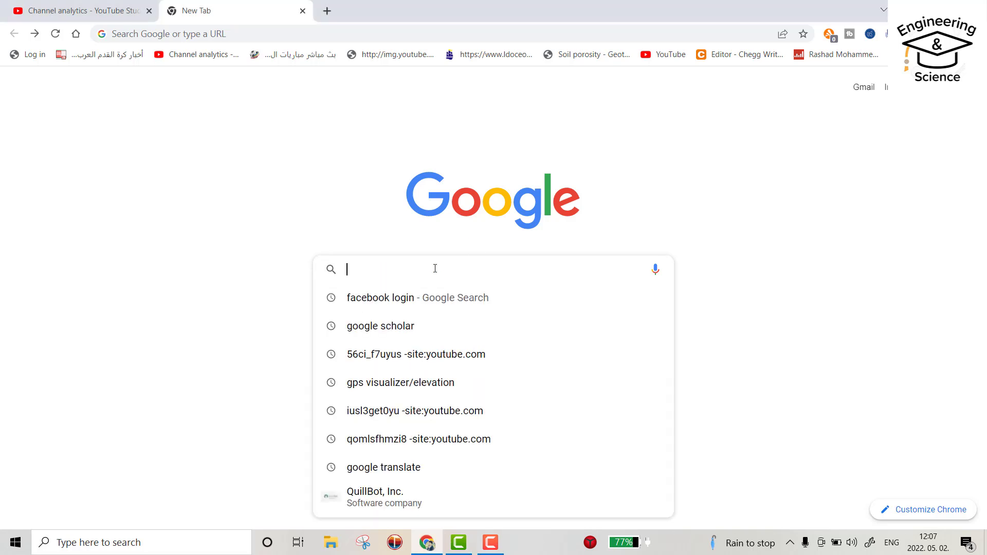
Step: Search Google for 'qgis' using the 'qgis - Google Search' suggestion
{"action": "type", "text": "qgis"}
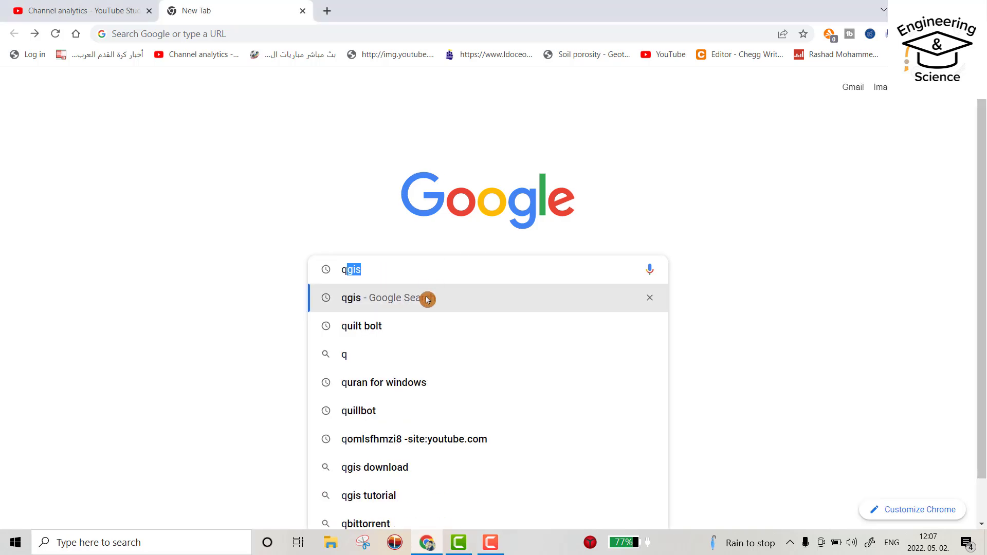
{"action": "left_click", "coordinate": [381, 297]}
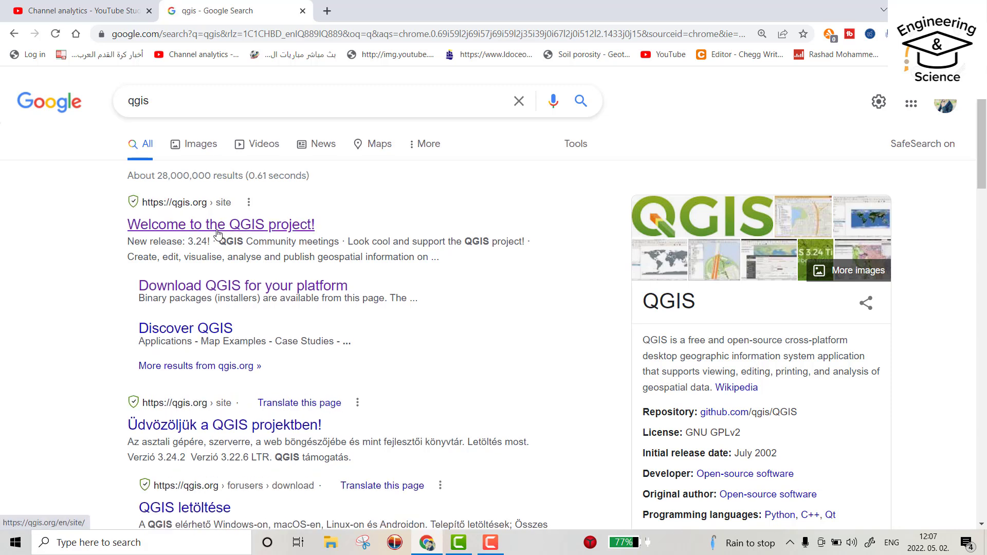
{"action": "mouse_move", "coordinate": [219, 234]}
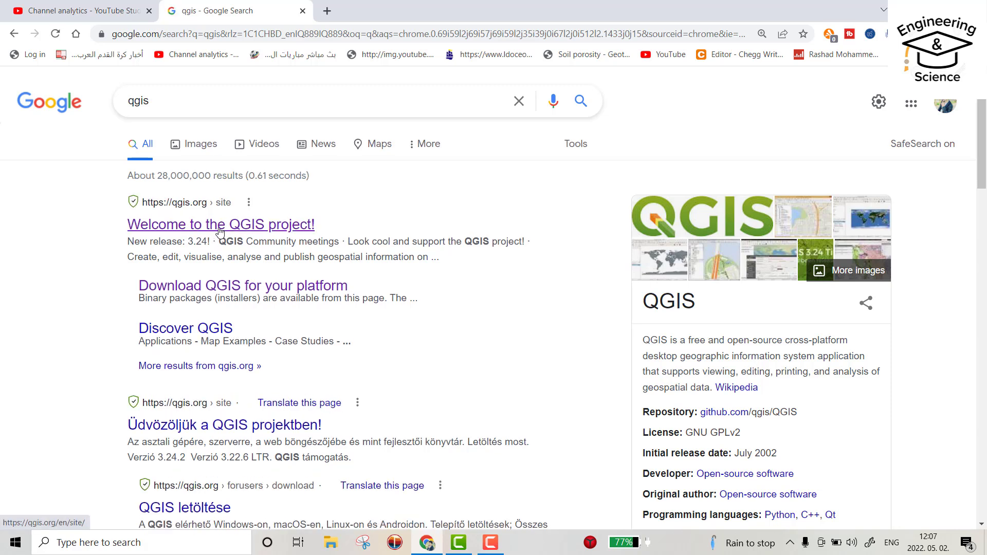
Step: Open the 'Welcome to the QGIS project!' result, then go to its Download page
{"action": "left_click", "coordinate": [221, 224]}
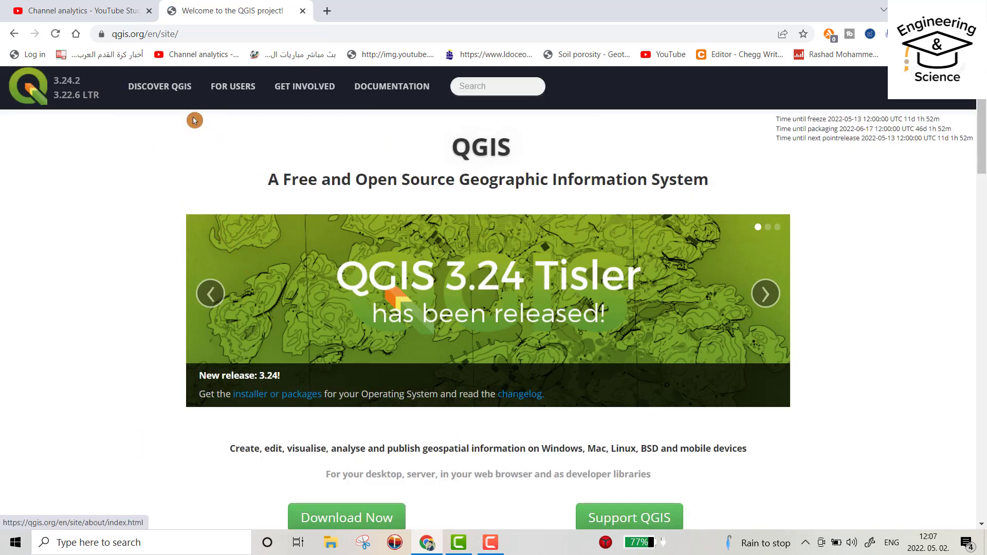
{"action": "mouse_move", "coordinate": [232, 86]}
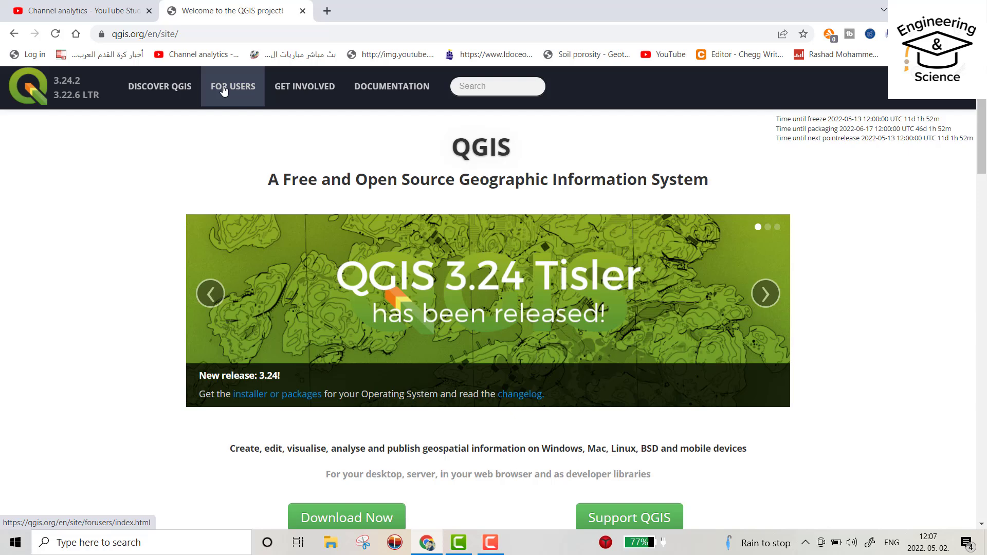
{"action": "left_click", "coordinate": [232, 87]}
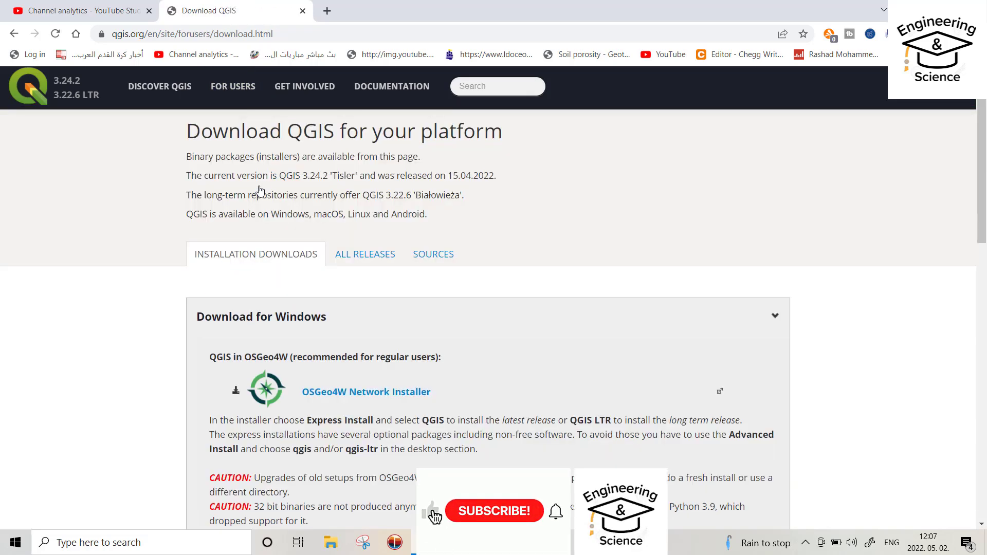
Step: Download the QGIS Standalone Installer Version 3.24 and run the .msi from its folder
{"action": "scroll", "scroll_direction": "down", "scroll_amount": 3}
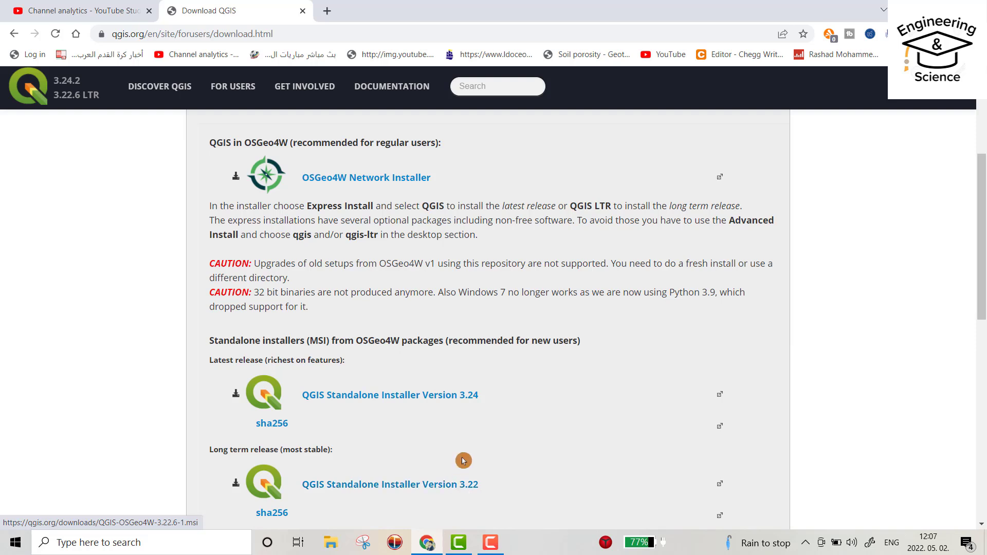
{"action": "mouse_move", "coordinate": [459, 456]}
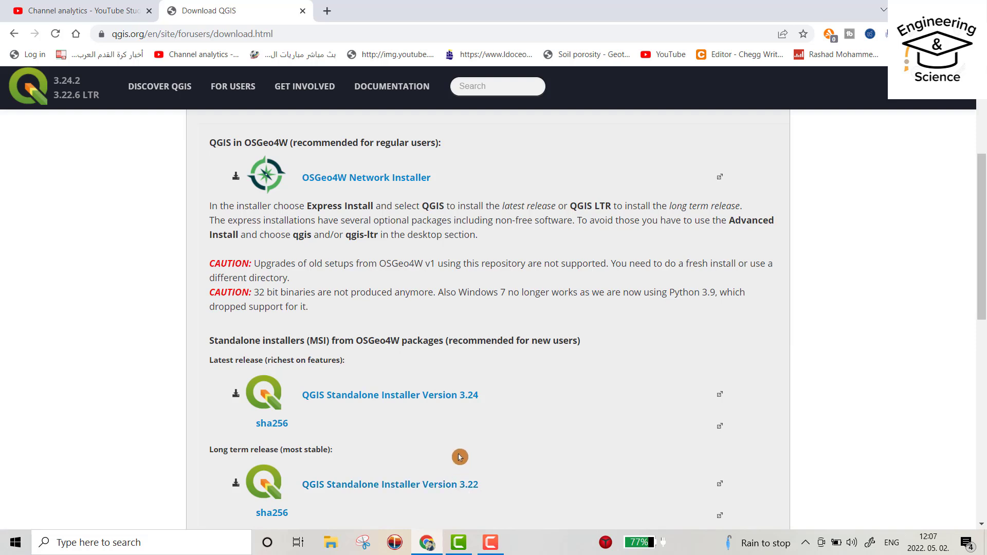
{"action": "mouse_move", "coordinate": [438, 452]}
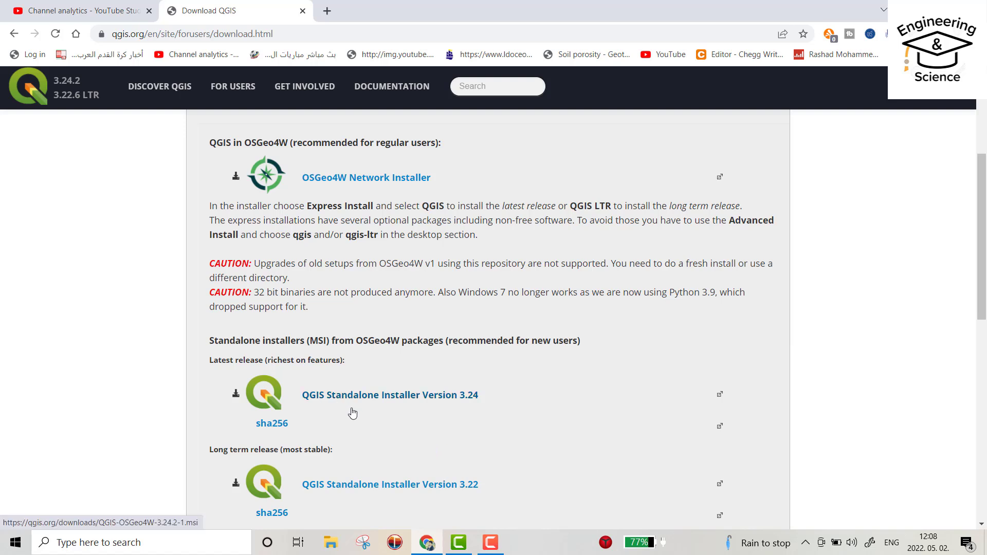
{"action": "mouse_move", "coordinate": [454, 414]}
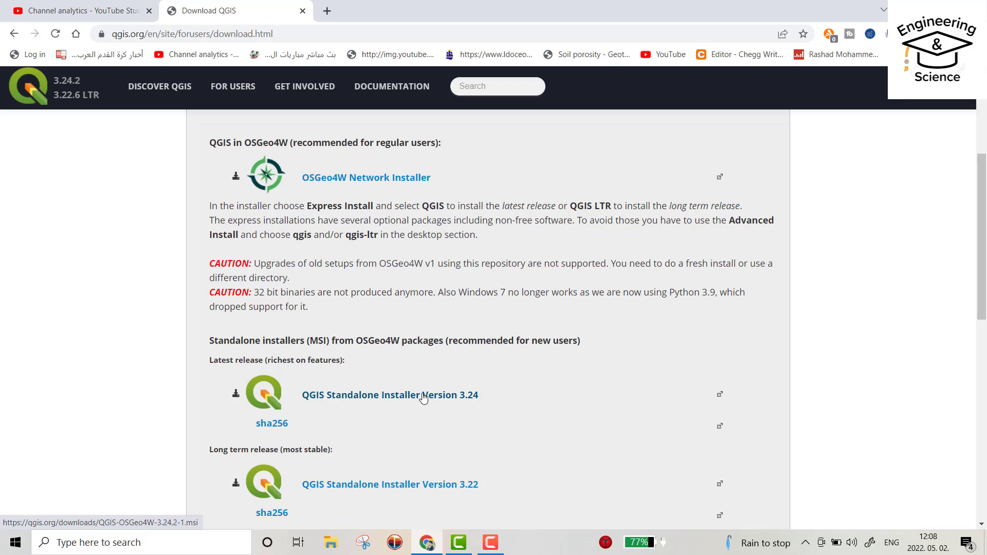
{"action": "left_click", "coordinate": [389, 394]}
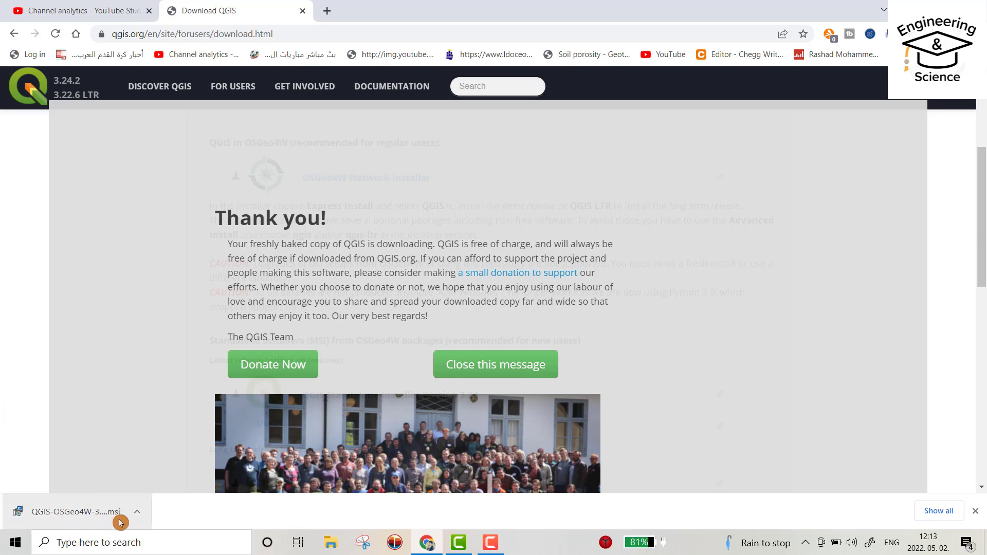
{"action": "left_click", "coordinate": [136, 511]}
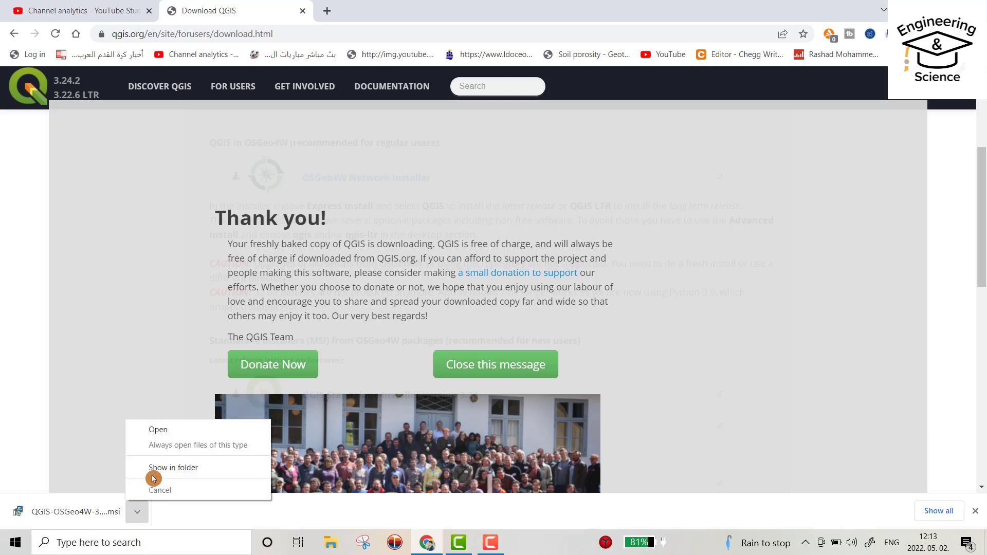
{"action": "left_click", "coordinate": [173, 468]}
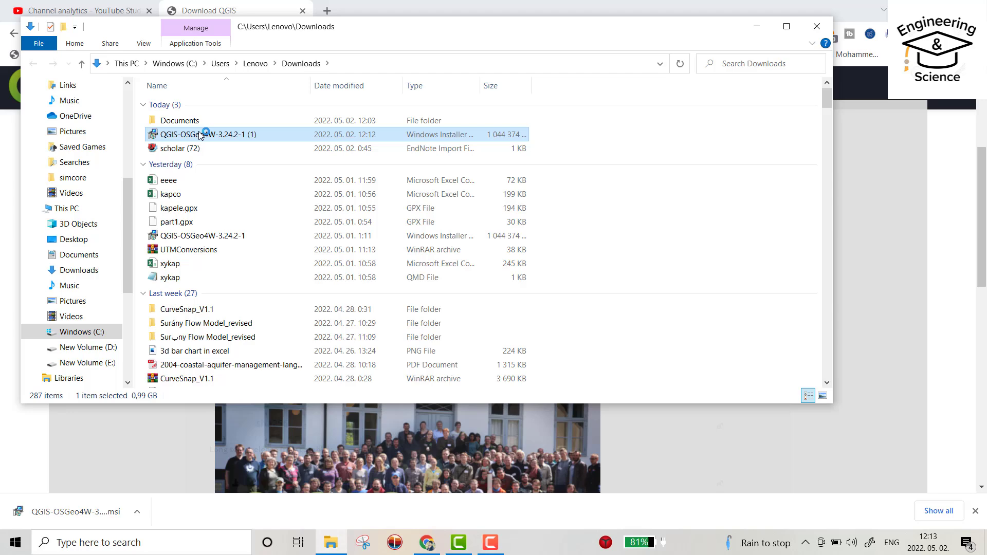
{"action": "double_click", "coordinate": [208, 134]}
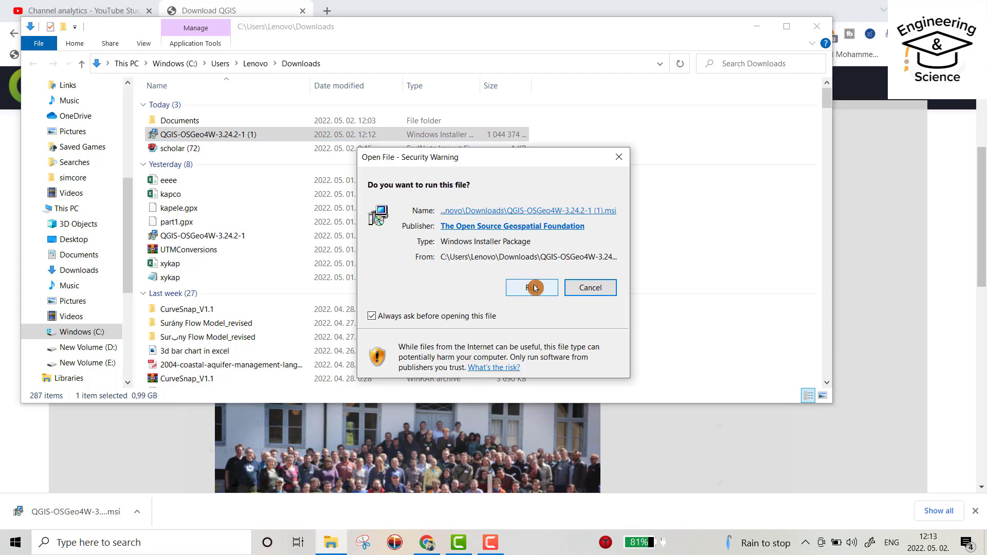
{"action": "left_click", "coordinate": [532, 287]}
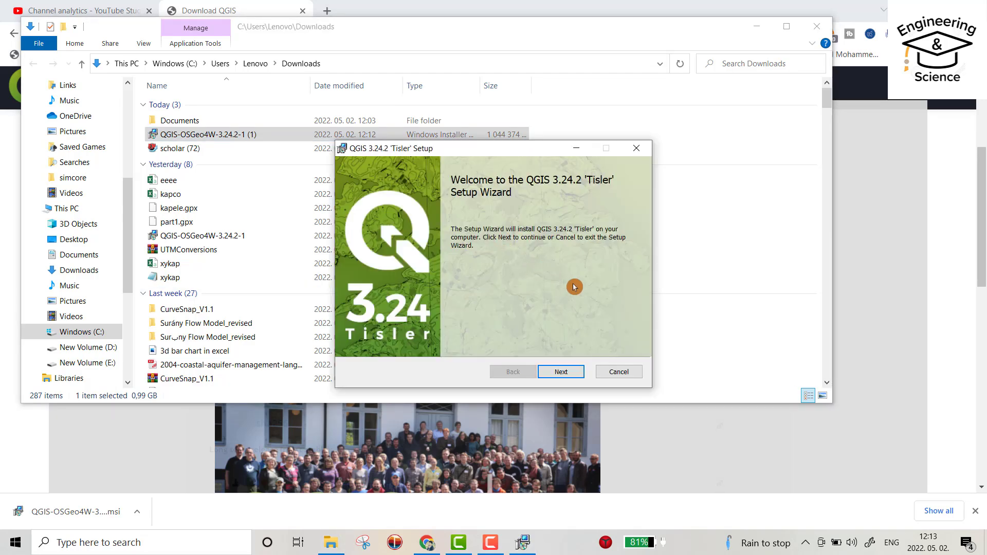
Step: Get past the welcome page, accept the License Agreement, and continue to Destination Folder
{"action": "left_click", "coordinate": [559, 371]}
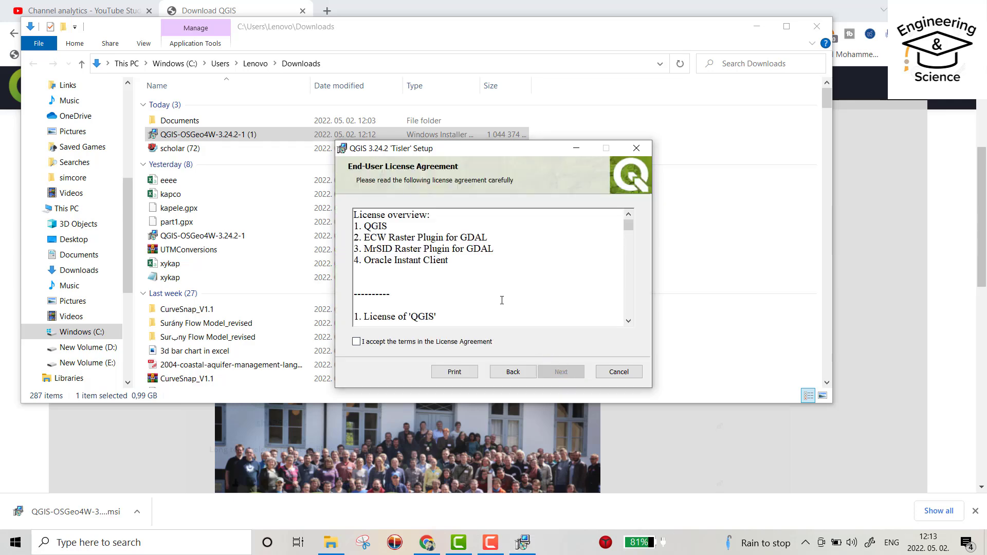
{"action": "left_click", "coordinate": [356, 341]}
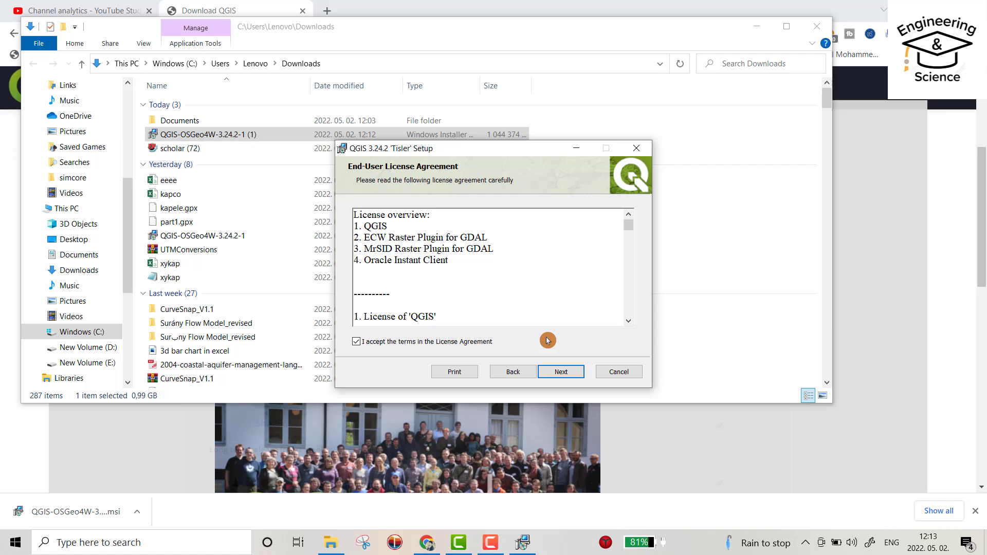
{"action": "left_click", "coordinate": [559, 371]}
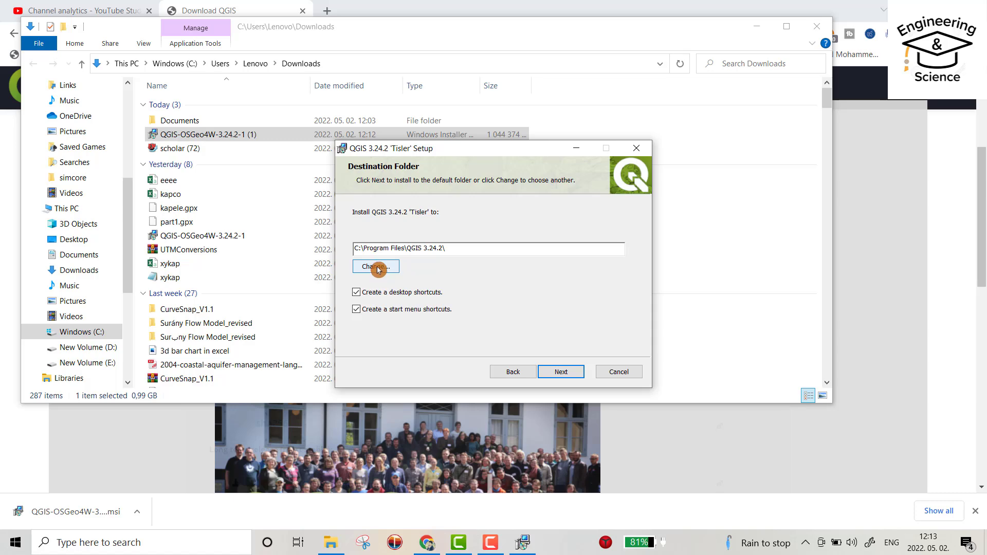
Step: Change the install folder to Program Files on New Volume (D:)
{"action": "left_click", "coordinate": [375, 266]}
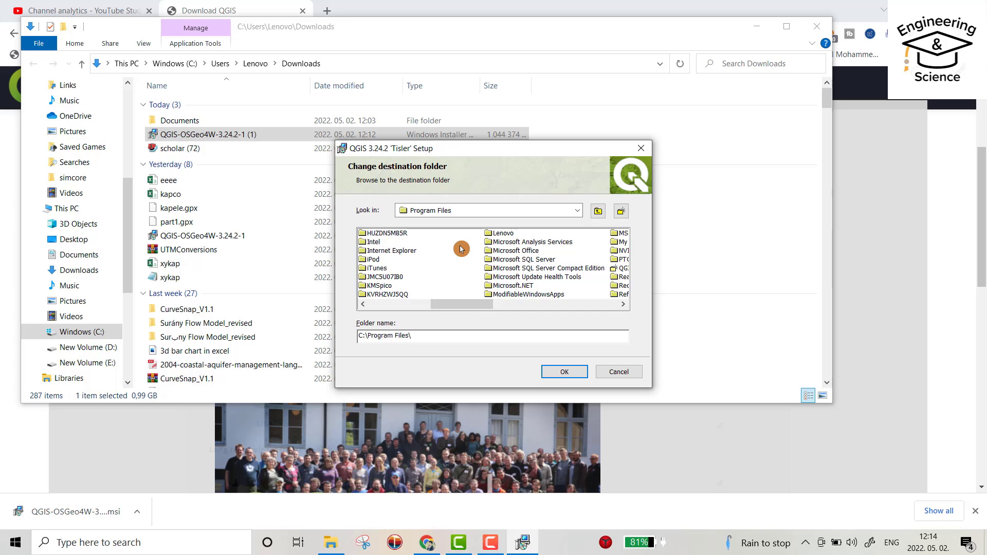
{"action": "mouse_move", "coordinate": [445, 265]}
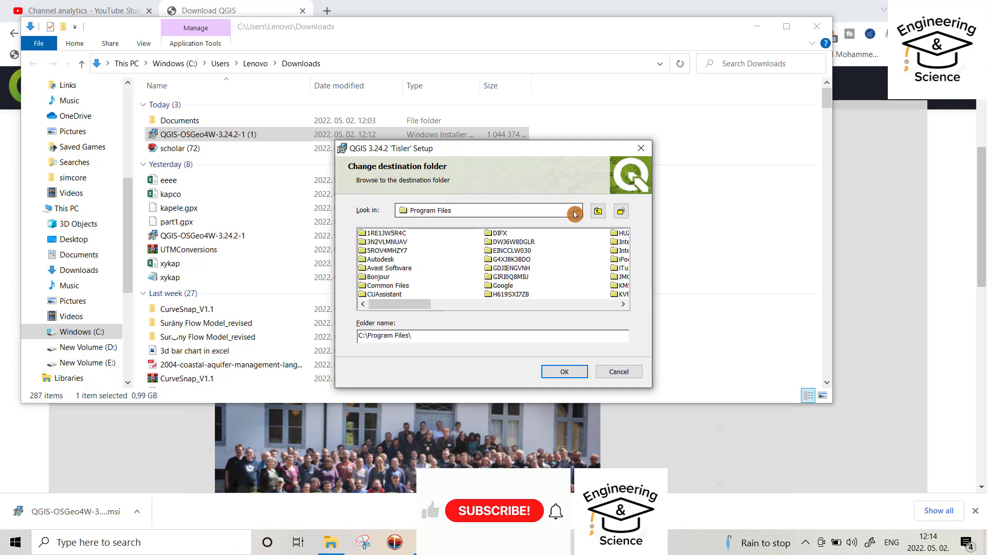
{"action": "left_click", "coordinate": [570, 210]}
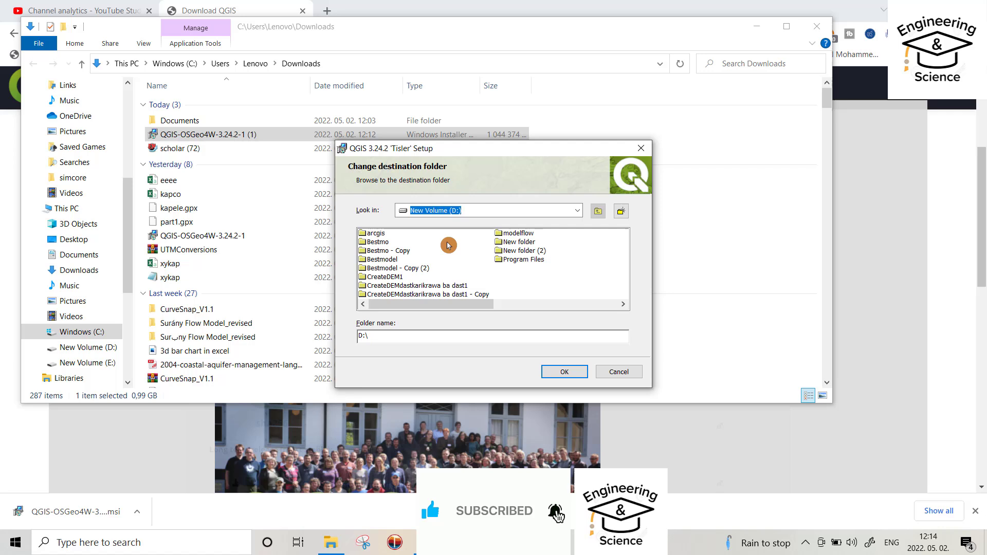
{"action": "left_click", "coordinate": [523, 259]}
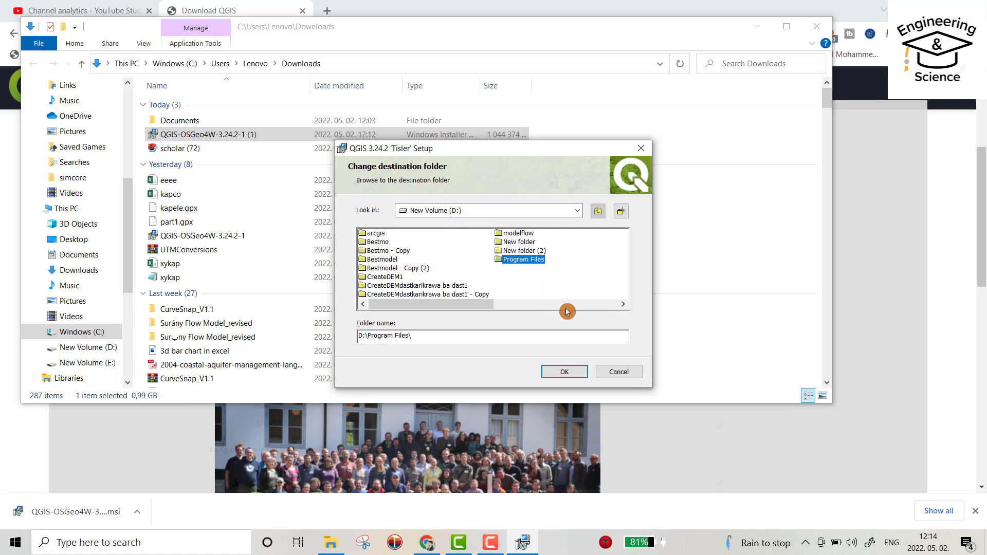
{"action": "left_click", "coordinate": [563, 371]}
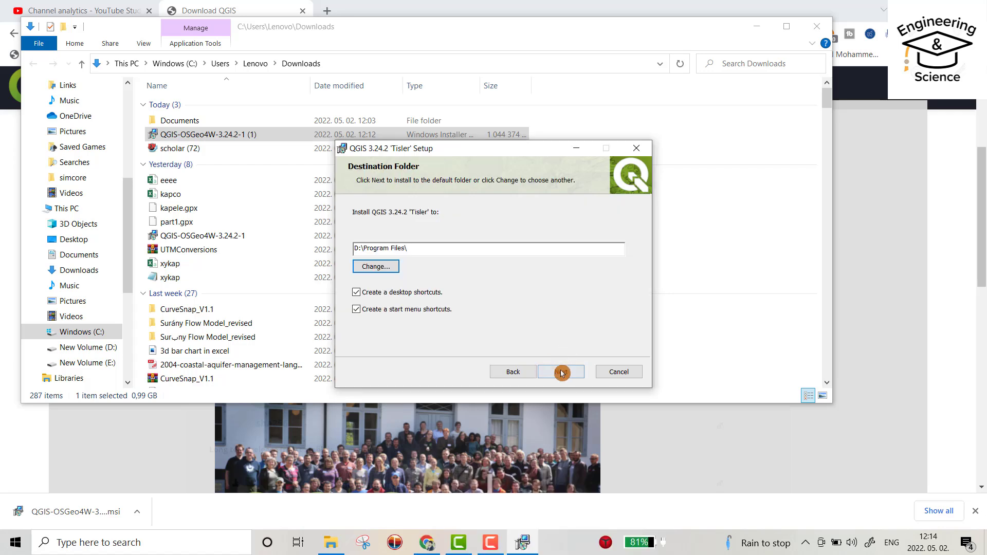
Step: Advance to Ready to install and start the QGIS 3.24.2 installation
{"action": "left_click", "coordinate": [560, 371]}
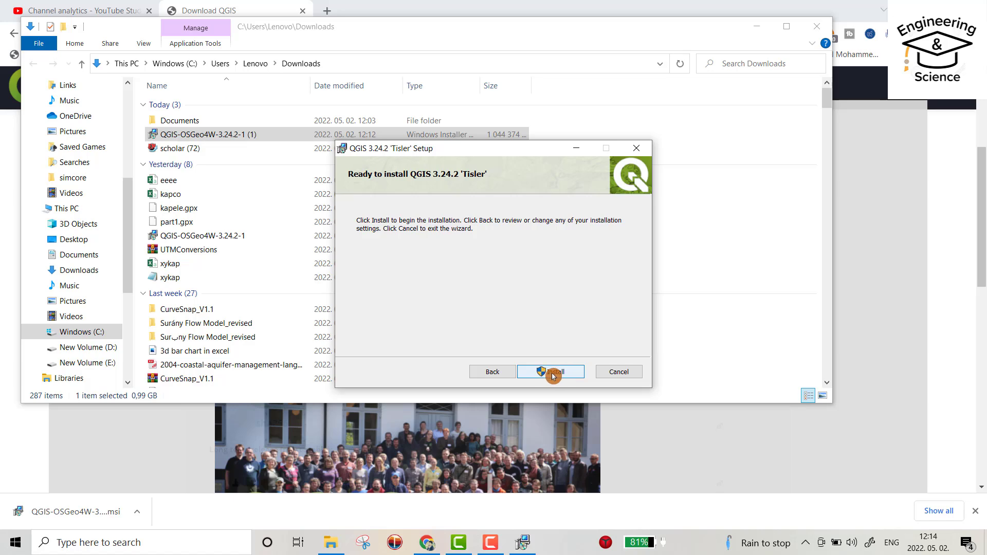
{"action": "left_click", "coordinate": [549, 371]}
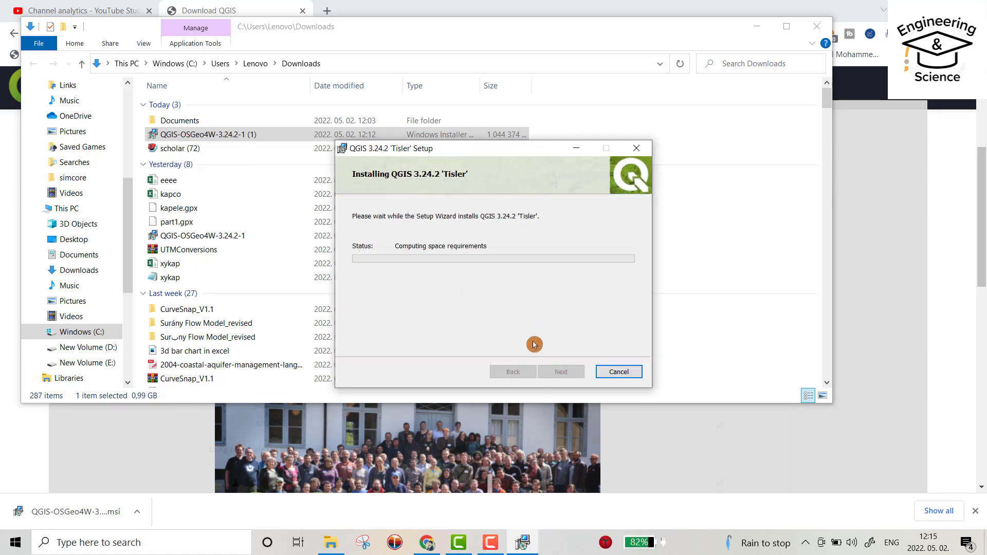